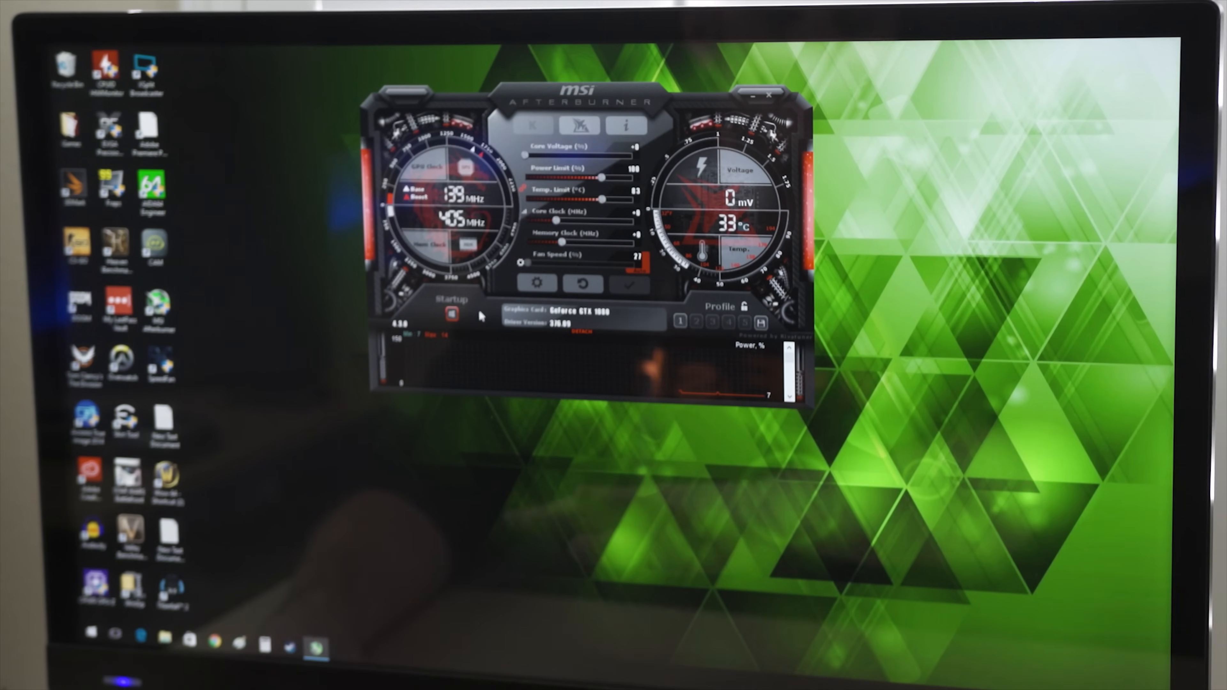
mouse_move(495, 352)
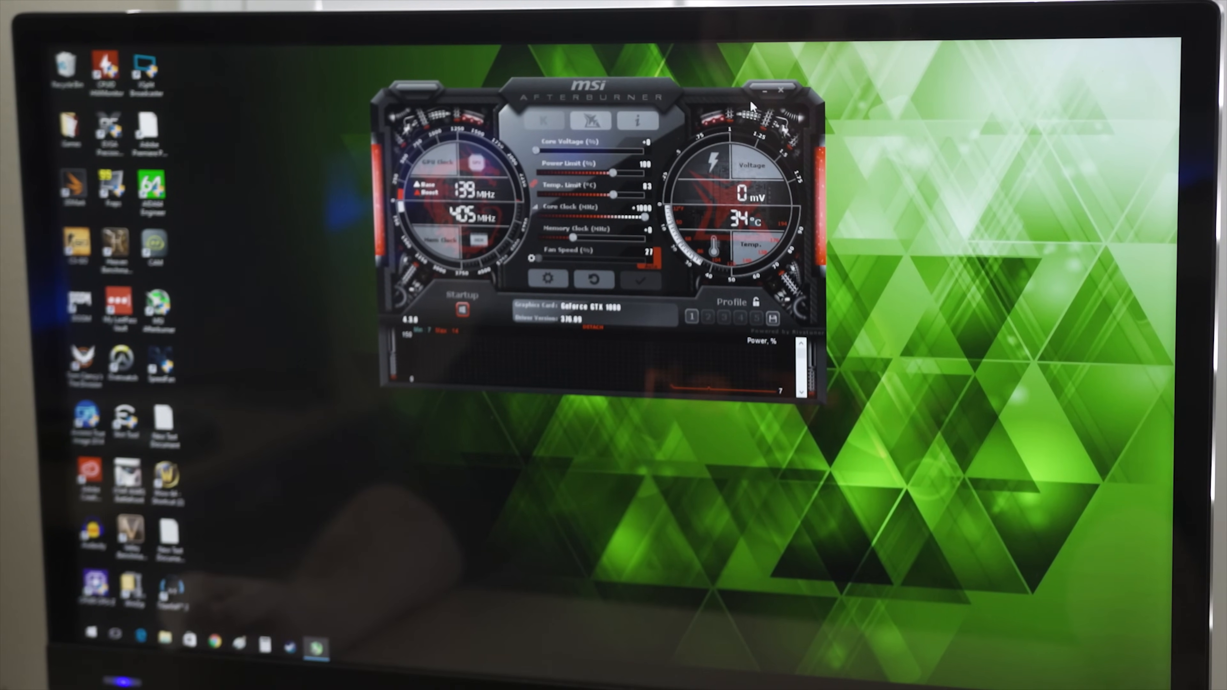
click(781, 91)
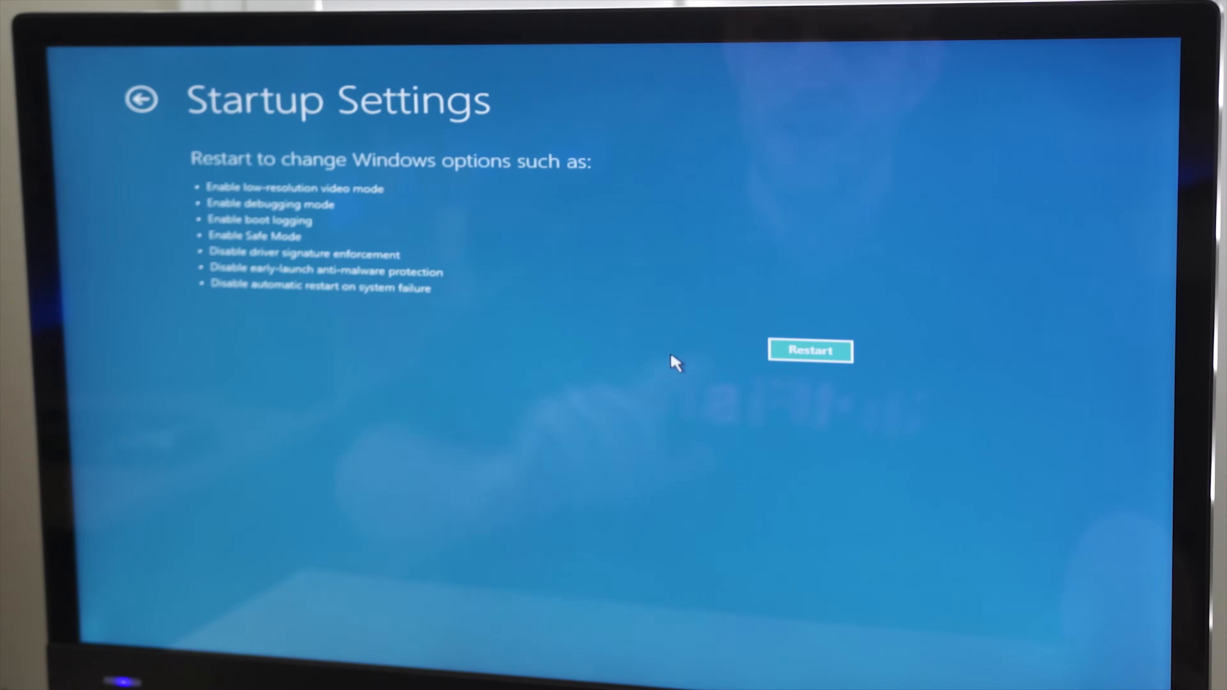
- Restart from the Startup Settings screen to reach the numbered Safe Mode menu
click(812, 351)
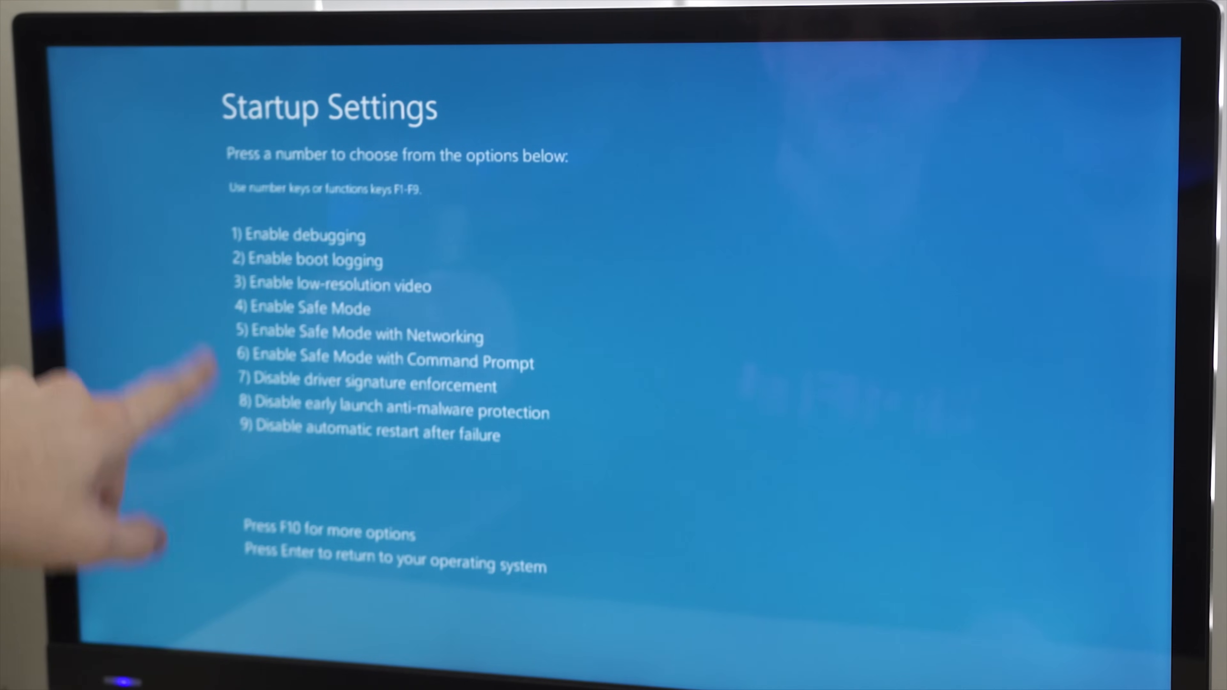